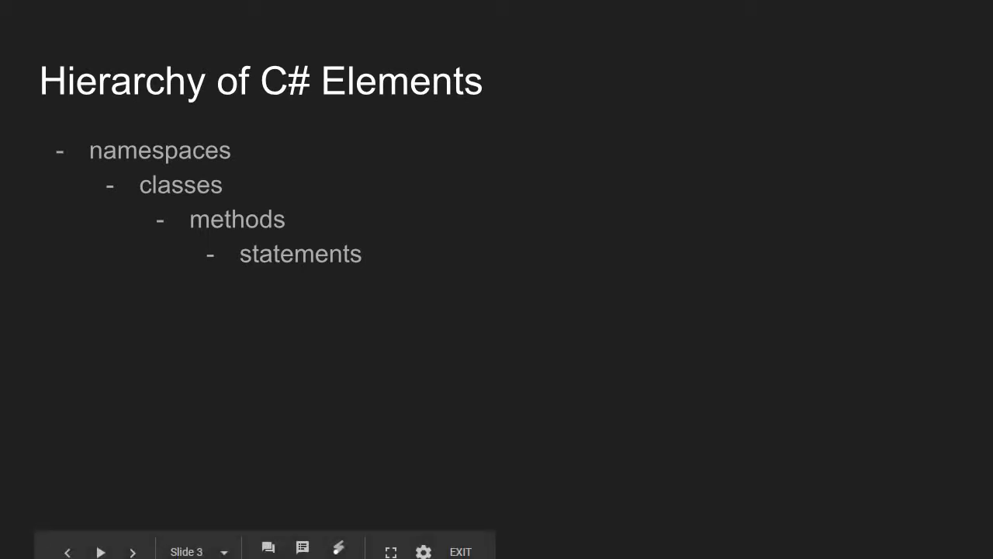
{"action": "mouse_move", "coordinate": [298, 227]}
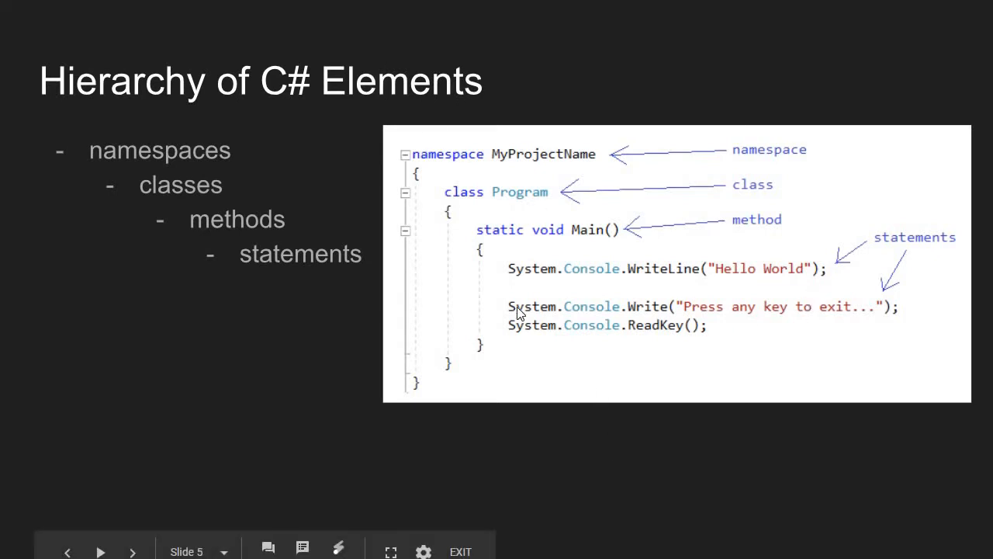
{"action": "mouse_move", "coordinate": [396, 402]}
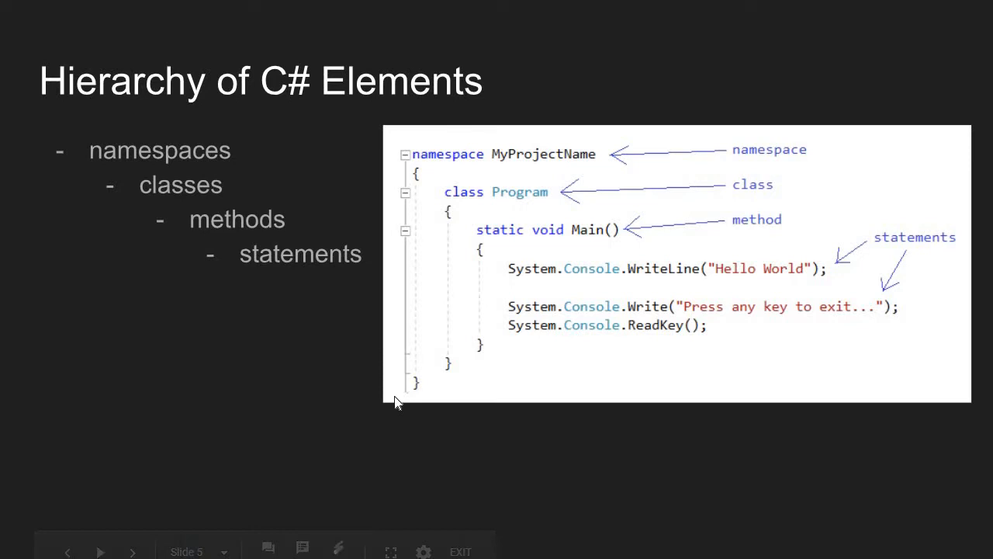